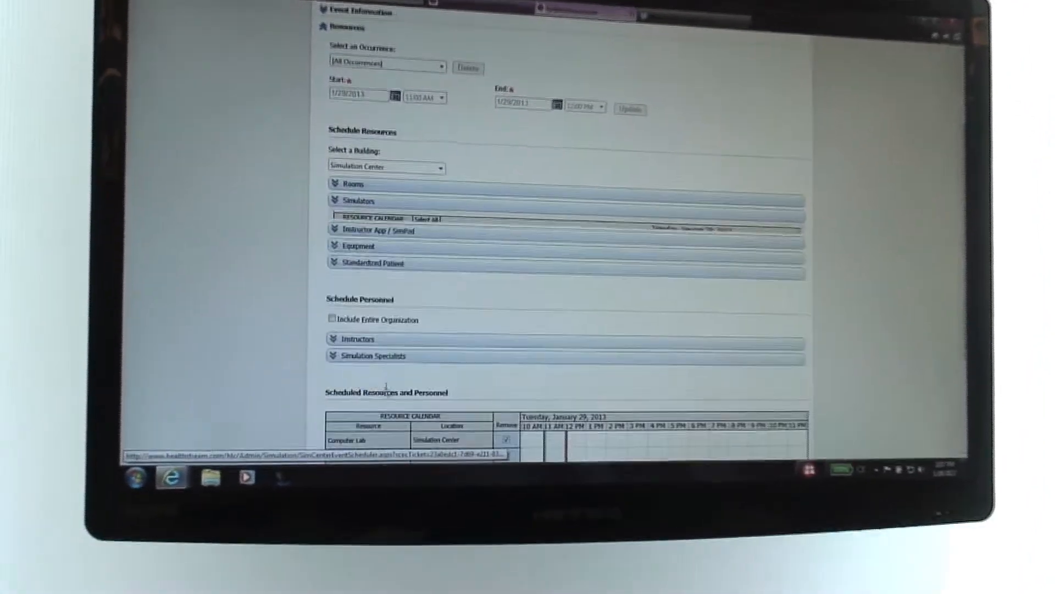
Step: Reserve the SimBaby Instructor App and Crash Cart I equipment for the event
{"action": "scroll", "scroll_direction": "down", "scroll_amount": 3}
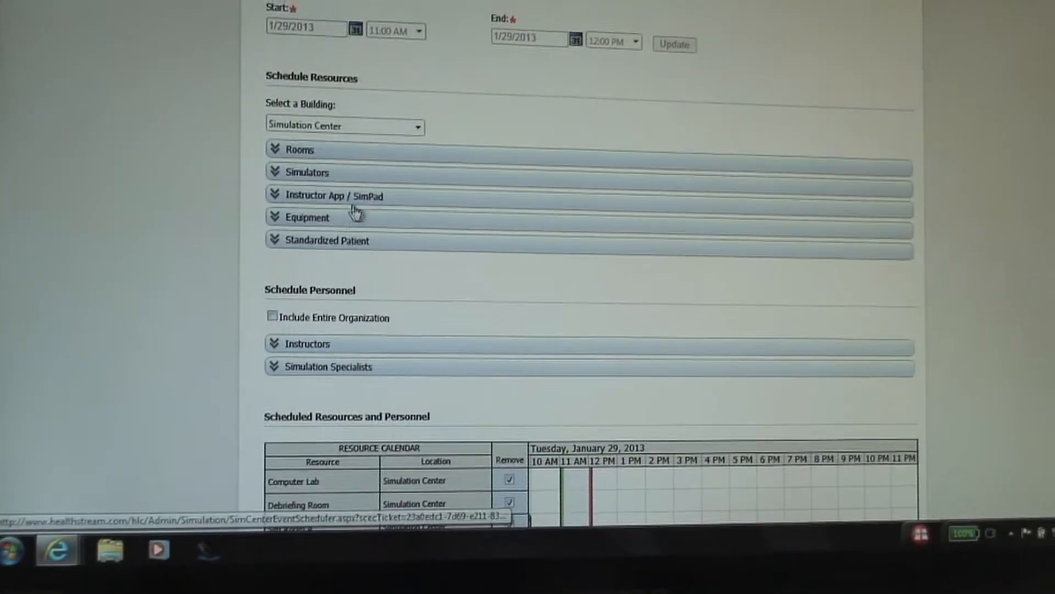
{"action": "left_click", "coordinate": [334, 195]}
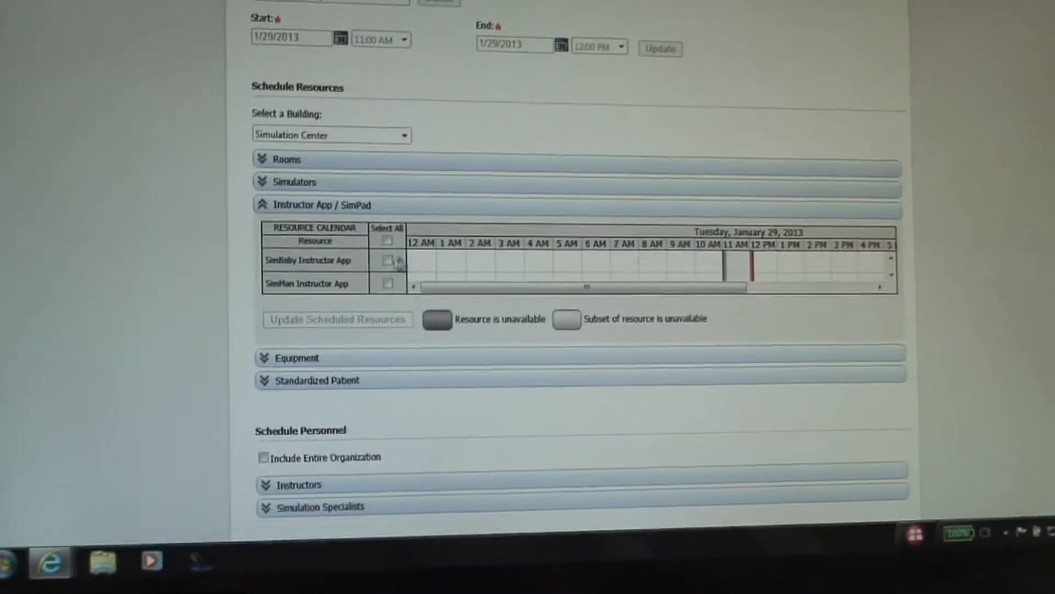
{"action": "left_click", "coordinate": [388, 260]}
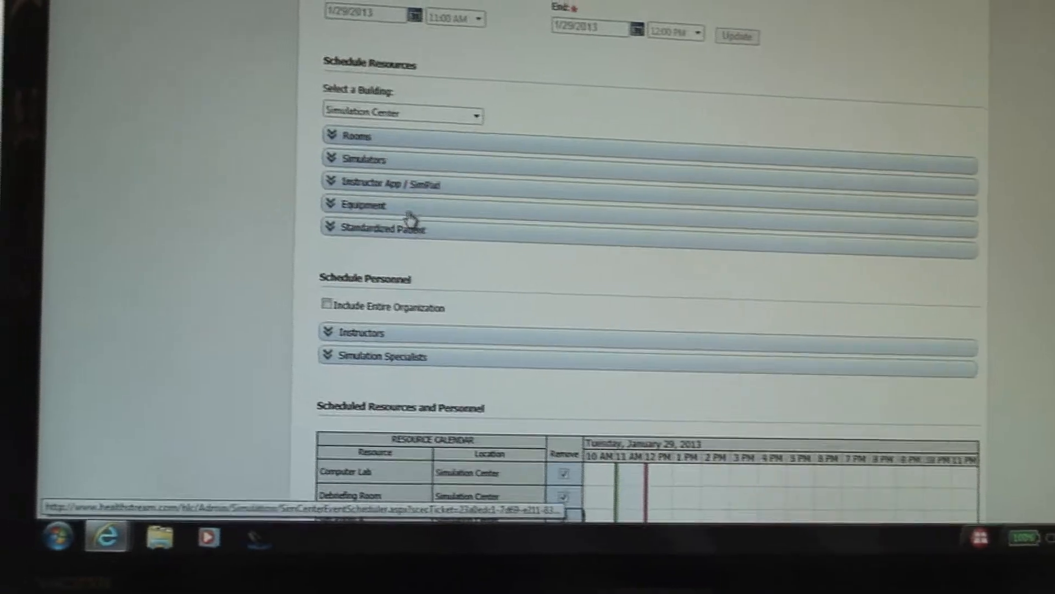
{"action": "left_click", "coordinate": [362, 204]}
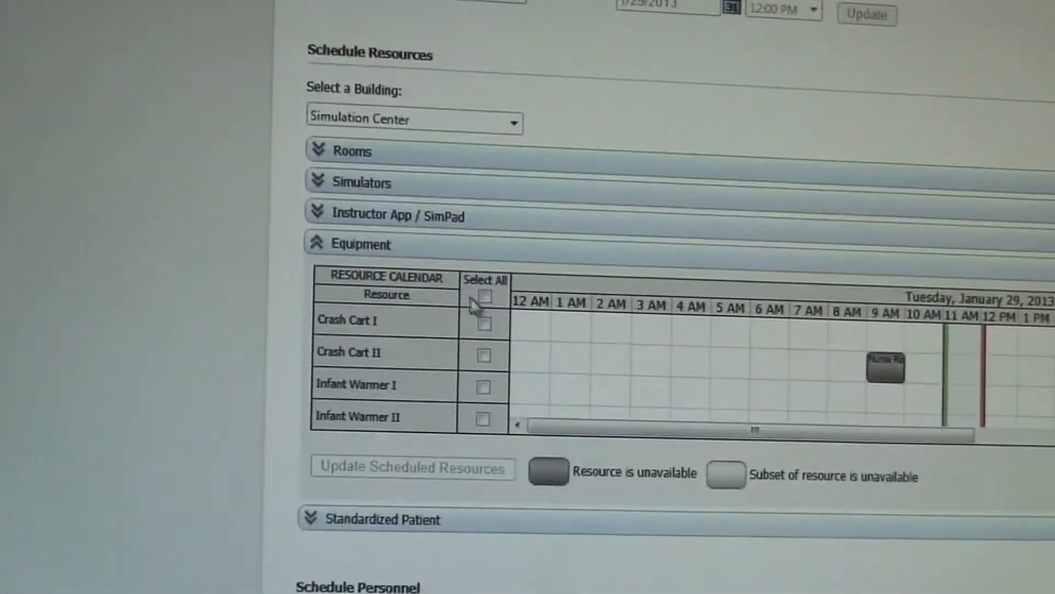
{"action": "left_click", "coordinate": [480, 323]}
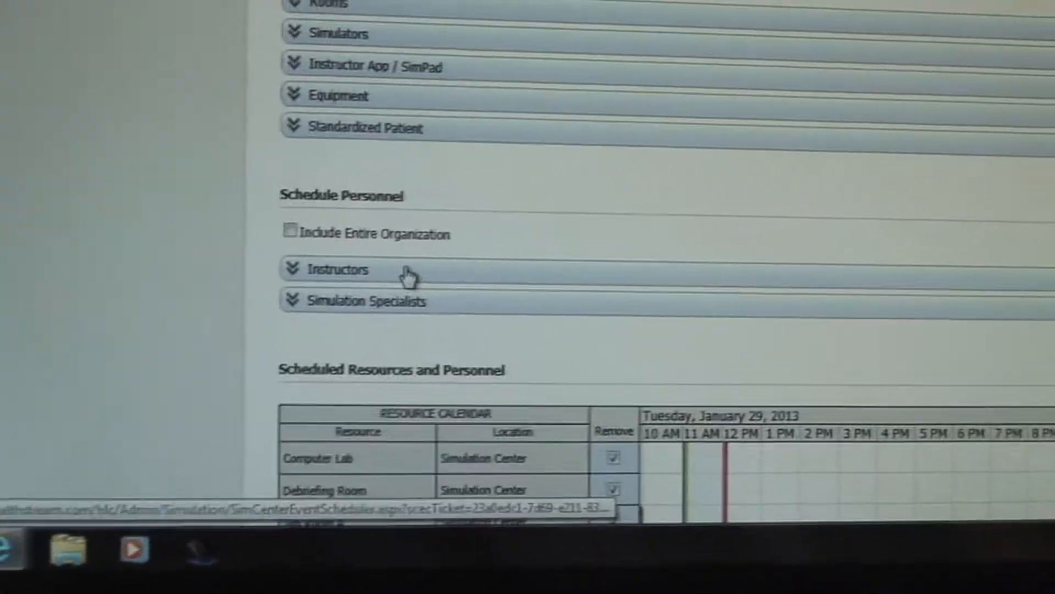
Step: List the instructors available to schedule and scroll down to the Save Event button
{"action": "left_click", "coordinate": [335, 269]}
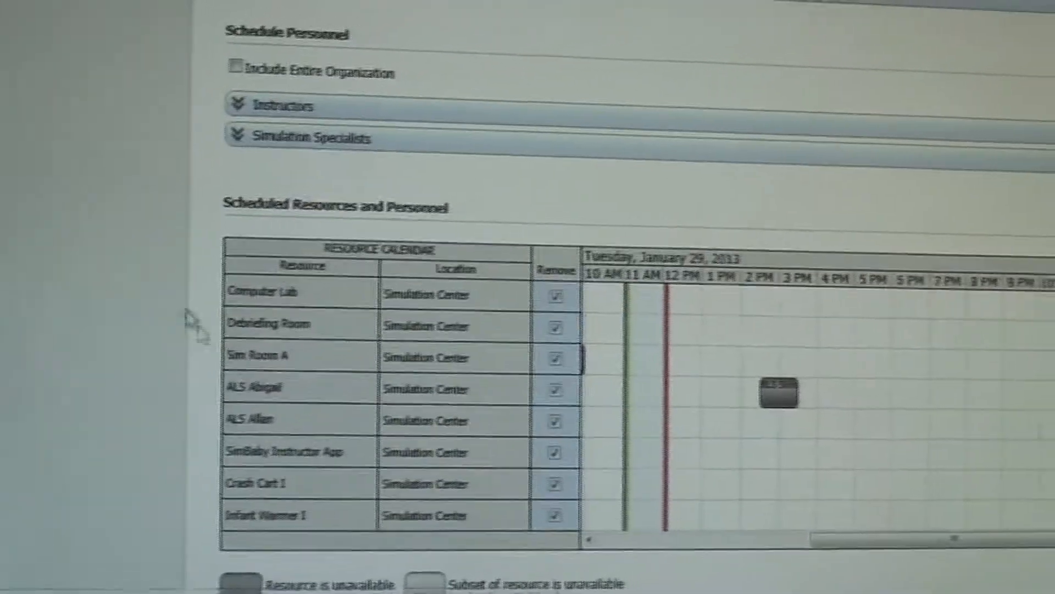
{"action": "scroll", "scroll_direction": "down", "scroll_amount": 3}
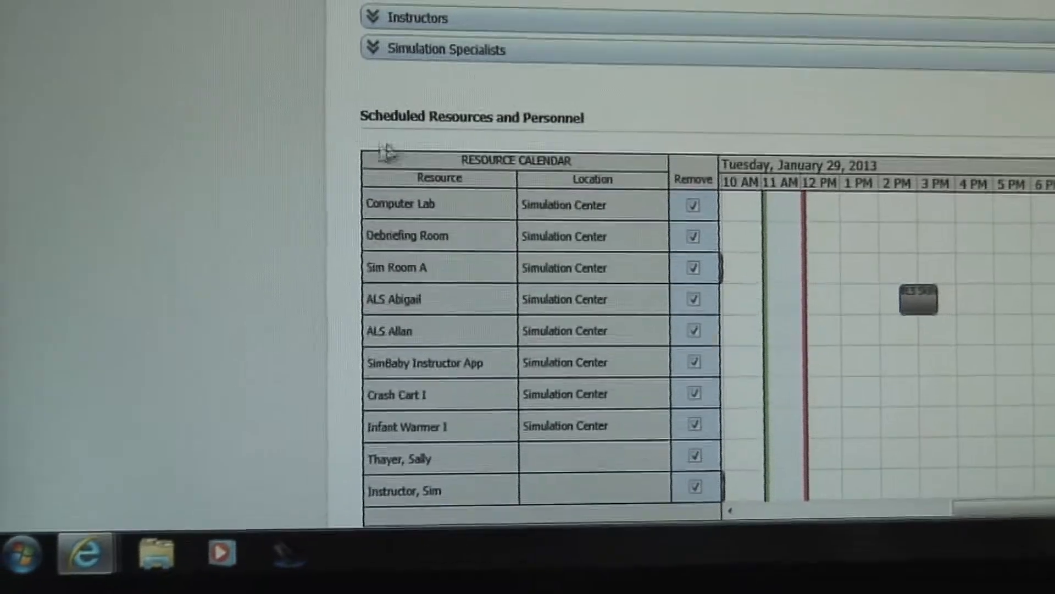
{"action": "scroll", "scroll_direction": "down", "scroll_amount": 3}
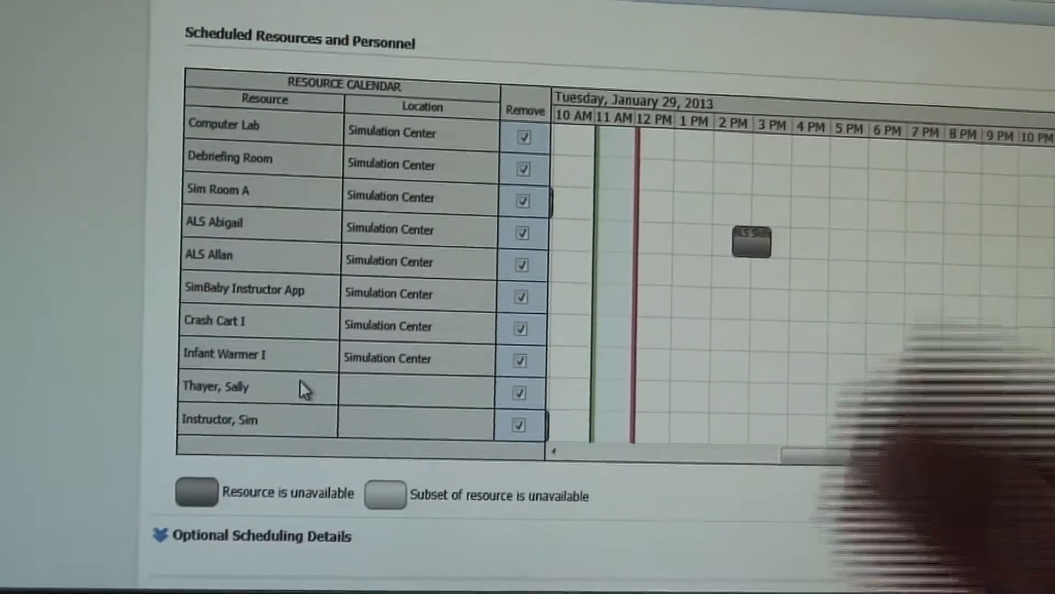
{"action": "scroll", "scroll_direction": "up", "scroll_amount": 3}
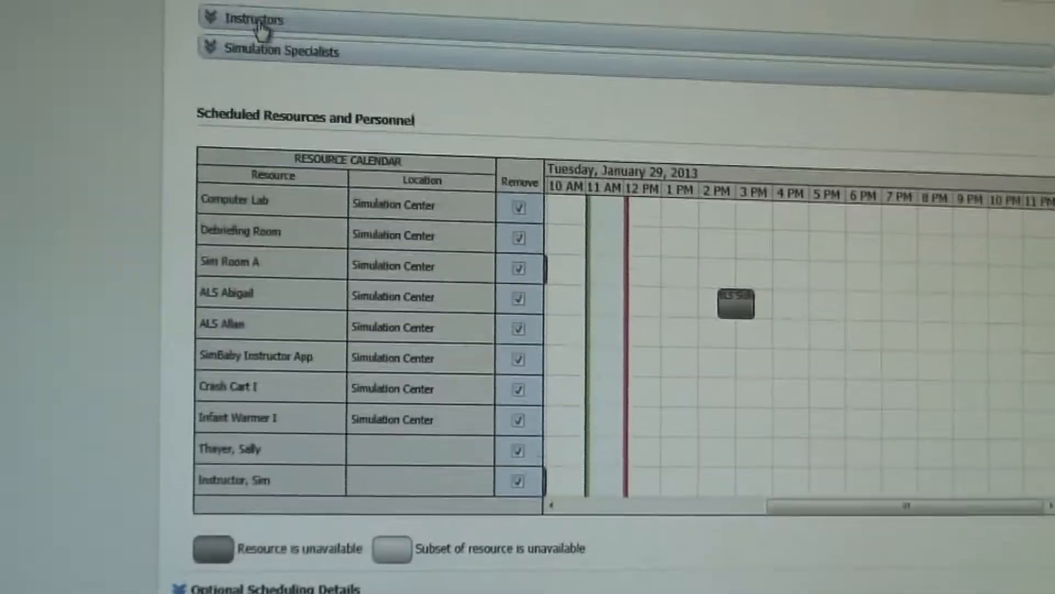
{"action": "scroll", "scroll_direction": "up", "scroll_amount": 3}
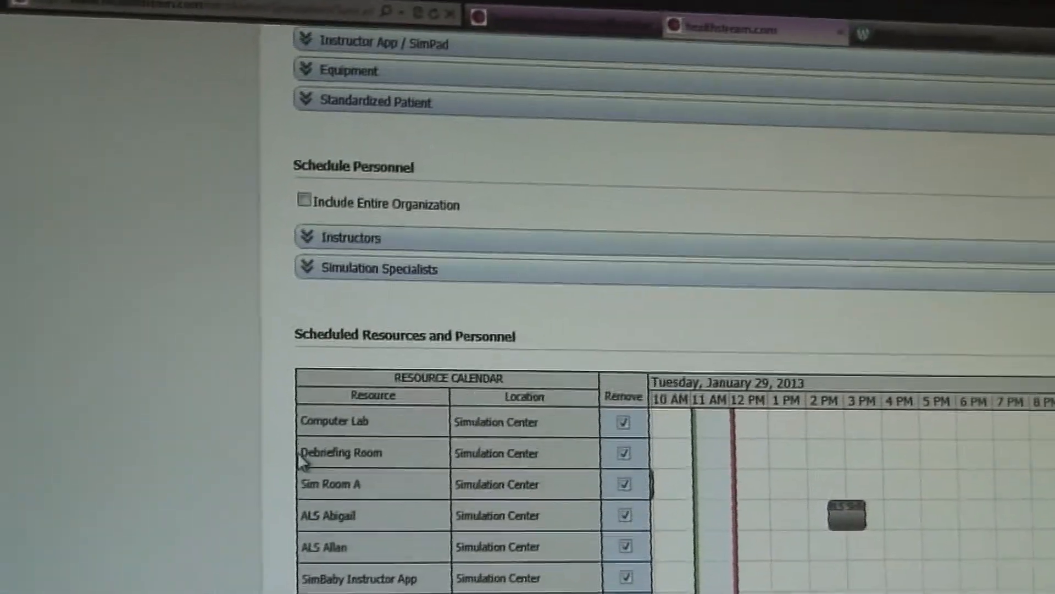
{"action": "scroll", "scroll_direction": "down", "scroll_amount": 3}
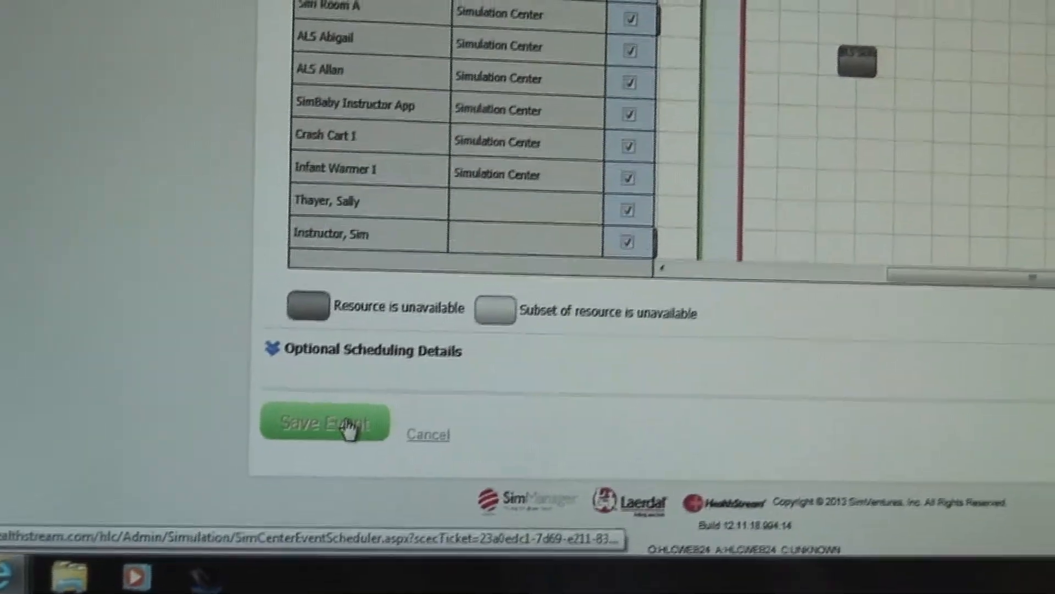
Step: Save the event with its scheduled rooms, simulators, equipment and instructors
{"action": "left_click", "coordinate": [325, 422]}
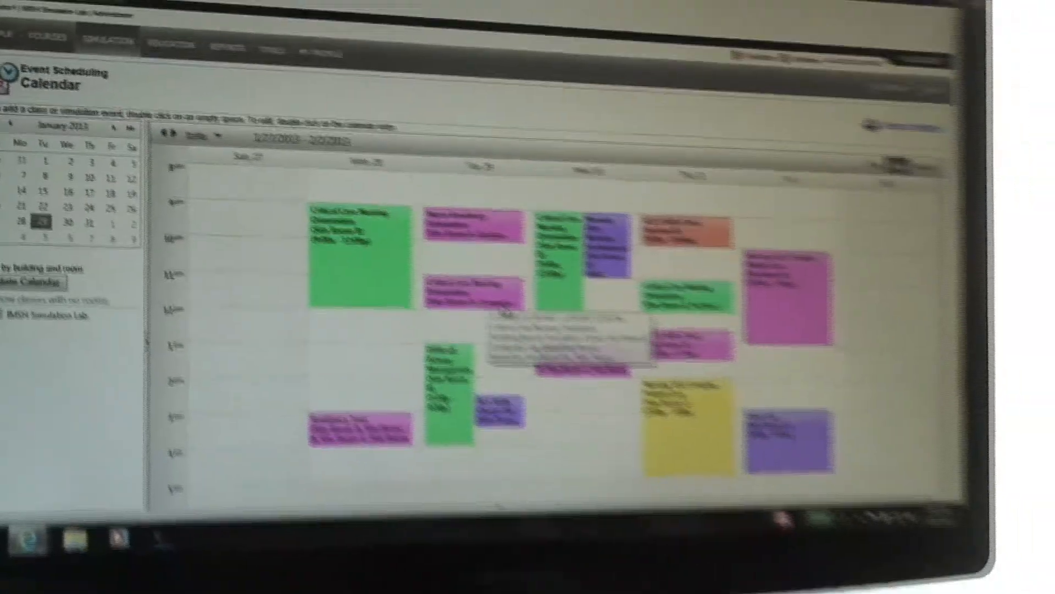